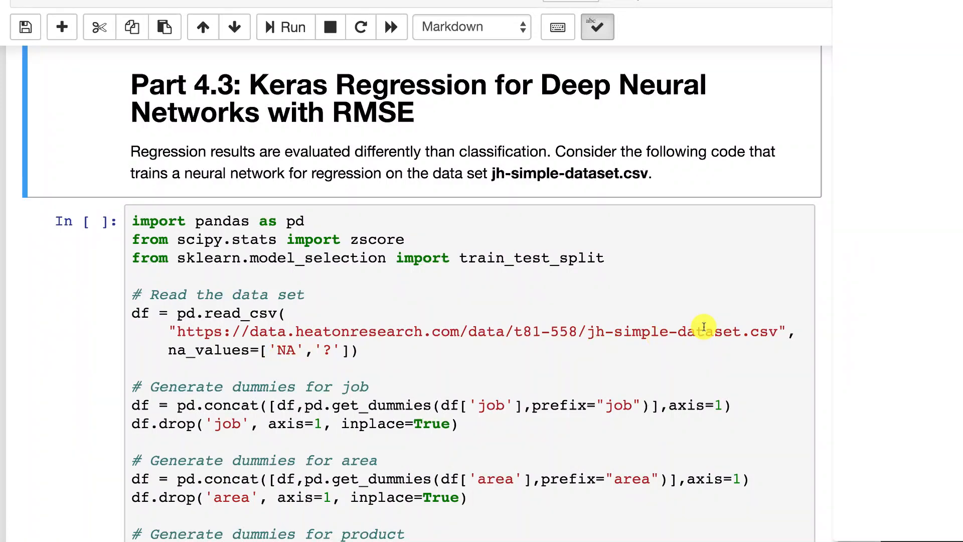
{"action": "mouse_move", "coordinate": [622, 313]}
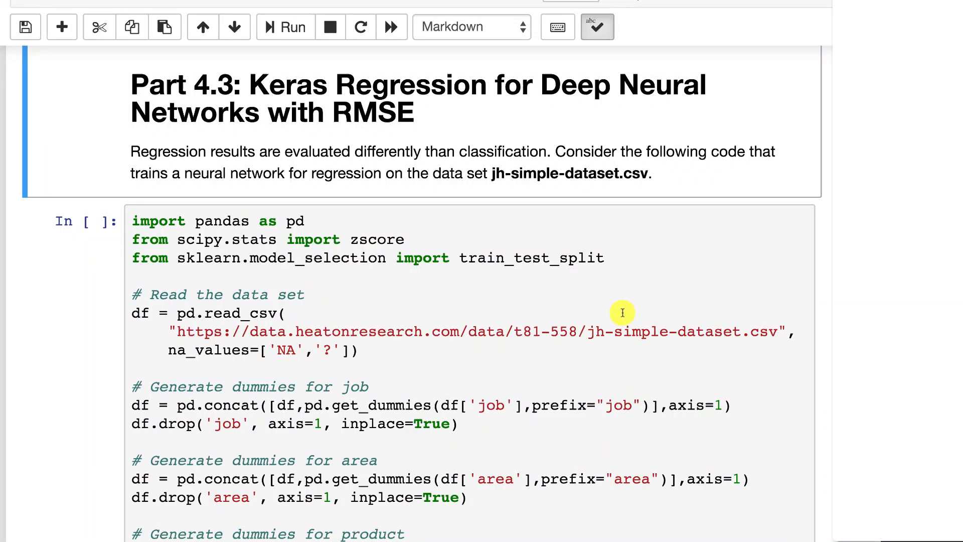
{"action": "mouse_move", "coordinate": [569, 285]}
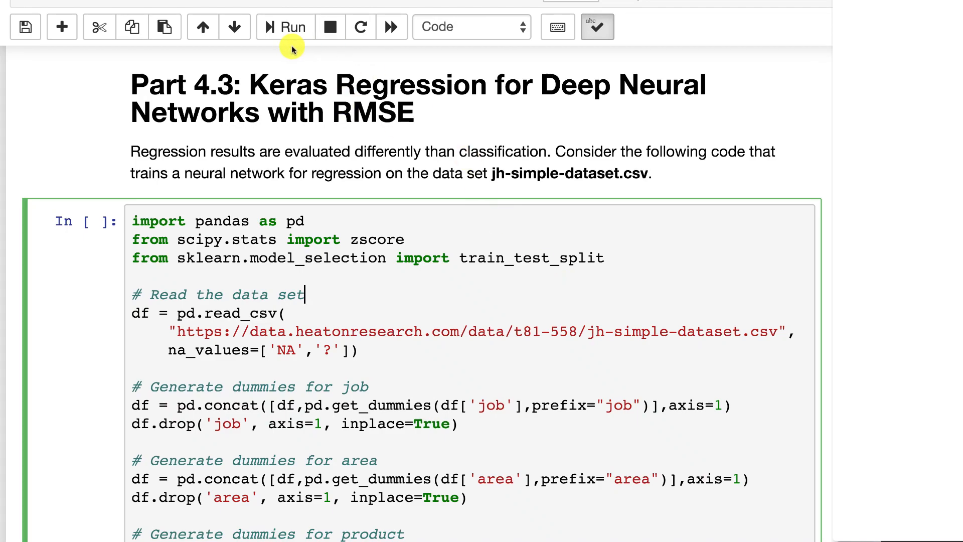
Step: Run the Sequential model cell to train the network with early stopping, logging loss and val_loss
{"action": "scroll", "scroll_direction": "down", "scroll_amount": 3}
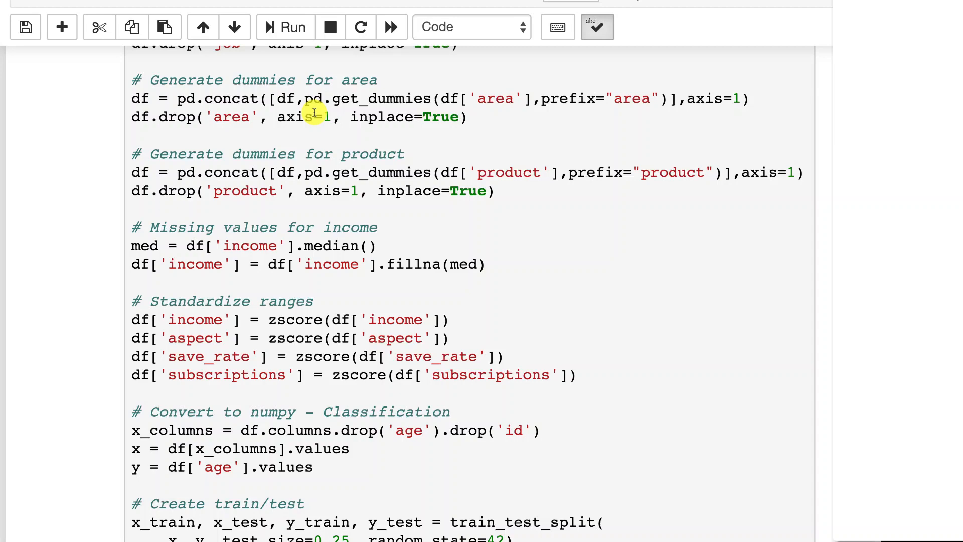
{"action": "scroll", "scroll_direction": "down", "scroll_amount": 3}
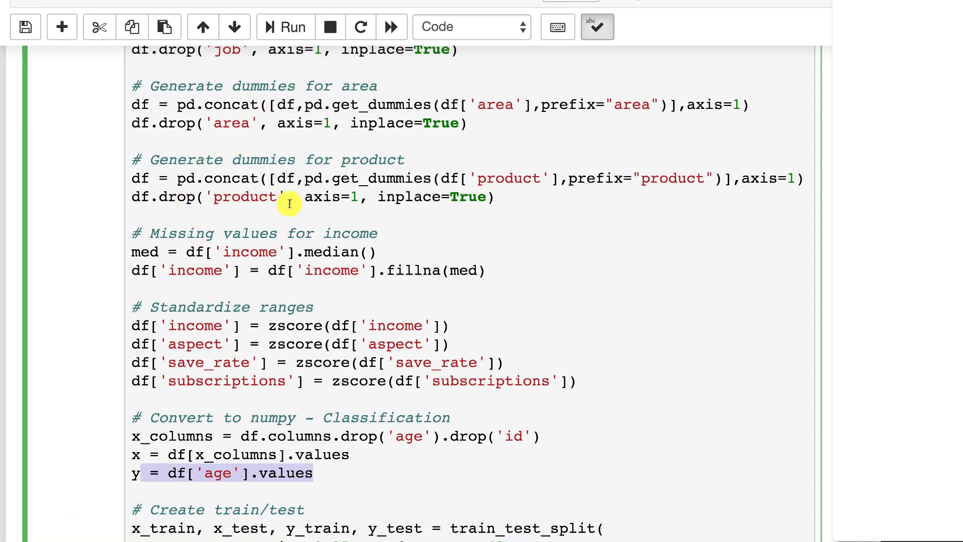
{"action": "mouse_move", "coordinate": [209, 337]}
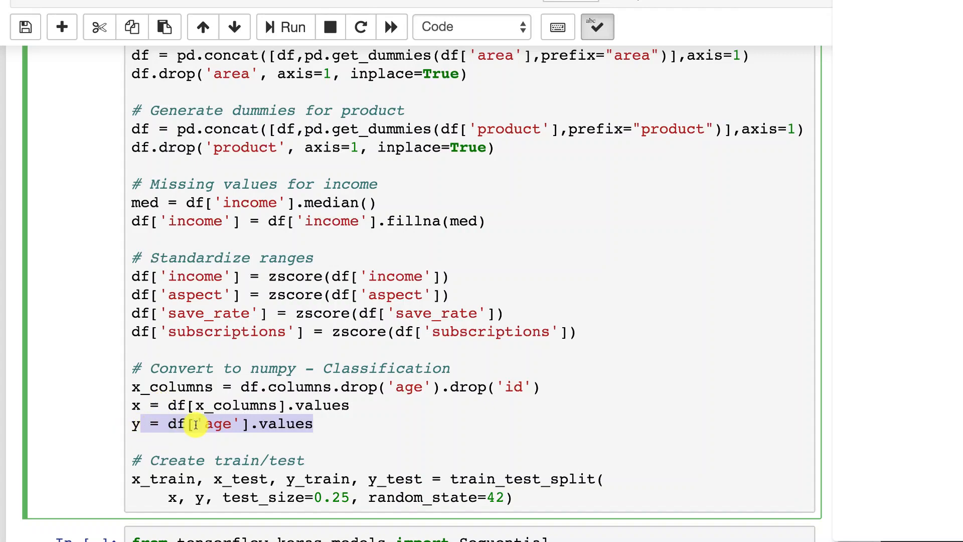
{"action": "scroll", "scroll_direction": "down", "scroll_amount": 3}
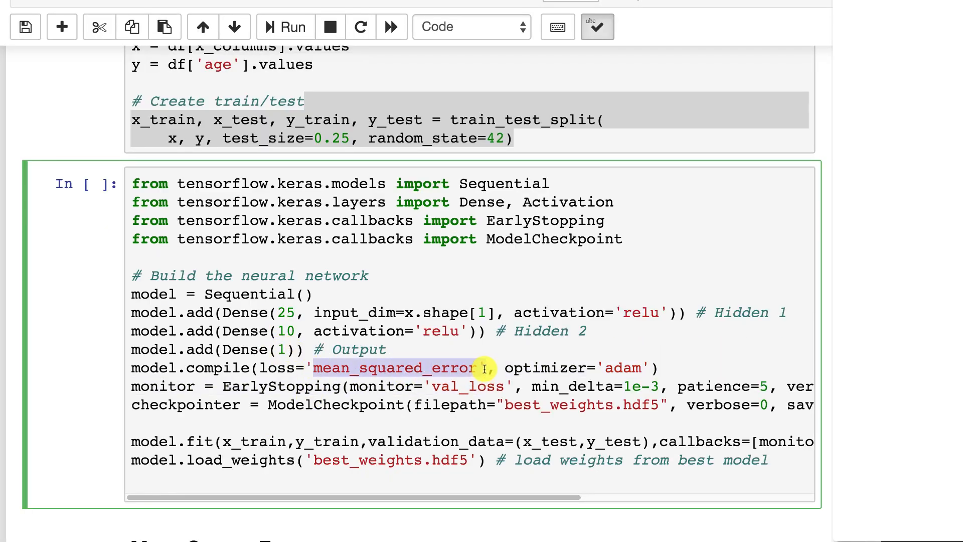
{"action": "mouse_move", "coordinate": [480, 387]}
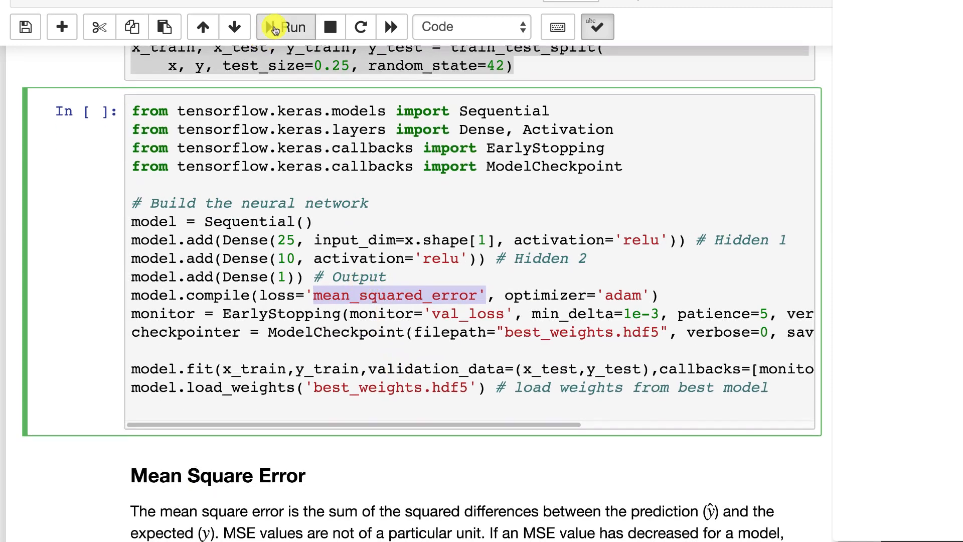
{"action": "left_click", "coordinate": [286, 26]}
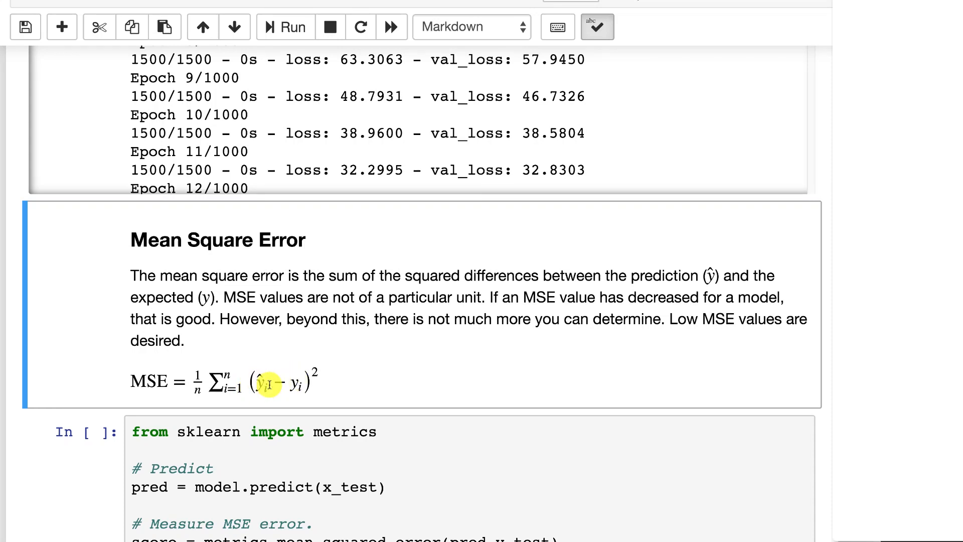
{"action": "mouse_move", "coordinate": [331, 404]}
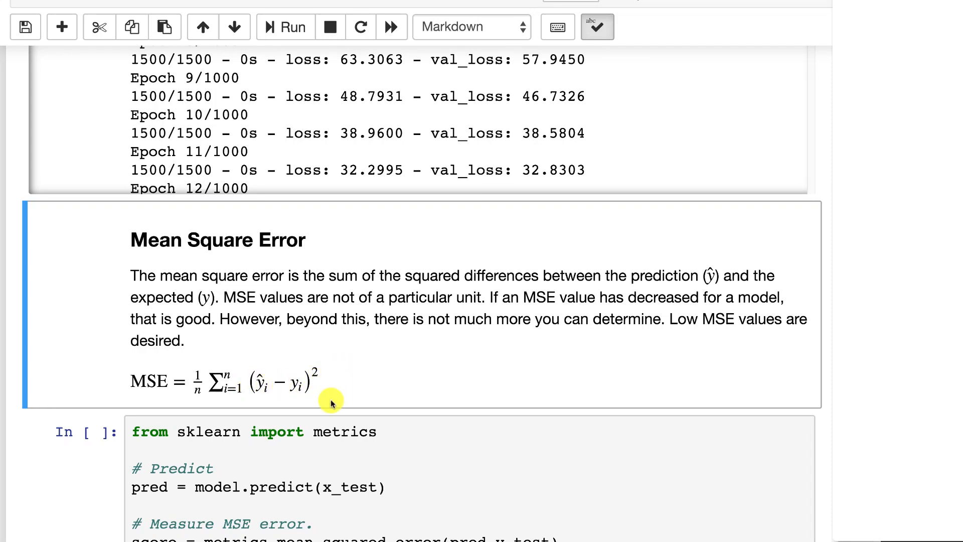
Step: Run the metrics cell to predict on the test set and print MSE 0.4524
{"action": "scroll", "scroll_direction": "down", "scroll_amount": 3}
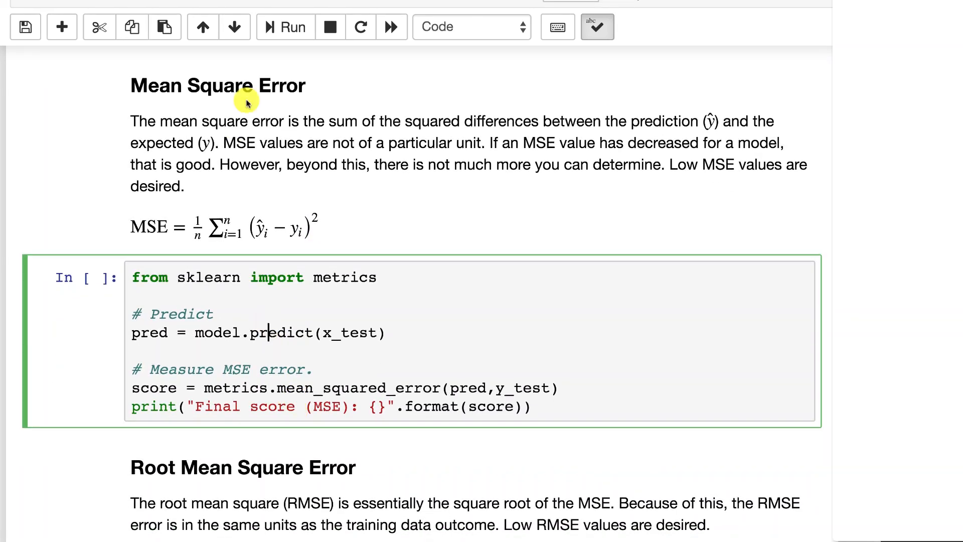
{"action": "left_click", "coordinate": [285, 27]}
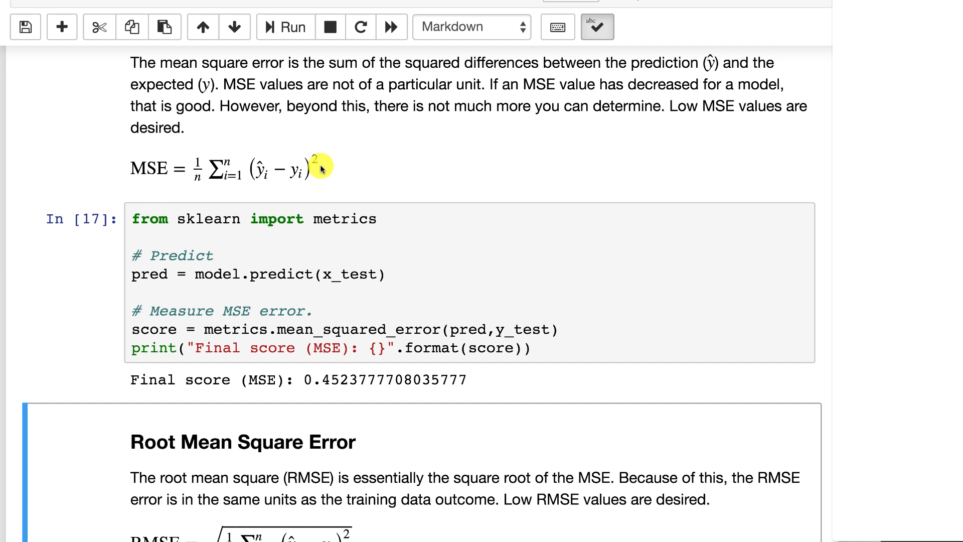
Step: Run the numpy RMSE cell, printing a final RMSE of about 0.6726
{"action": "scroll", "scroll_direction": "down", "scroll_amount": 3}
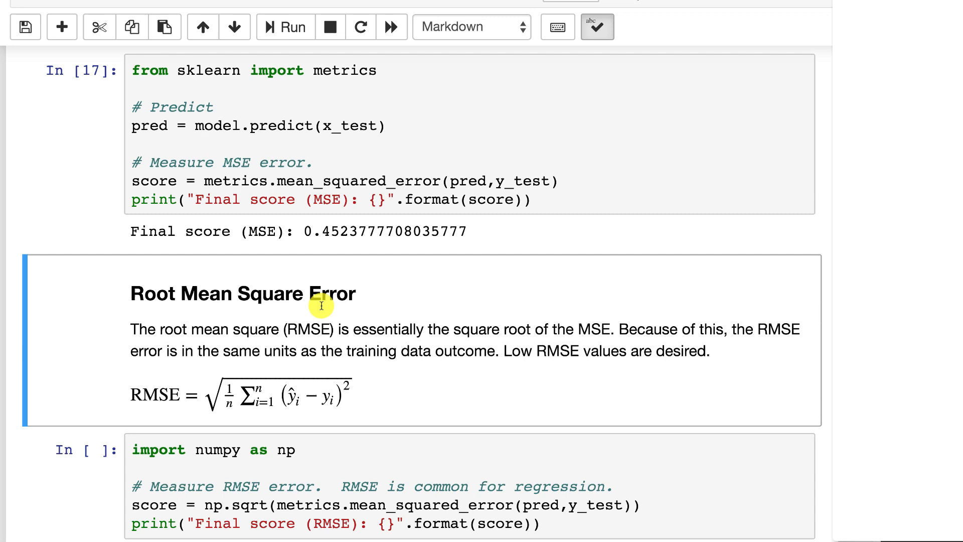
{"action": "scroll", "scroll_direction": "down", "scroll_amount": 3}
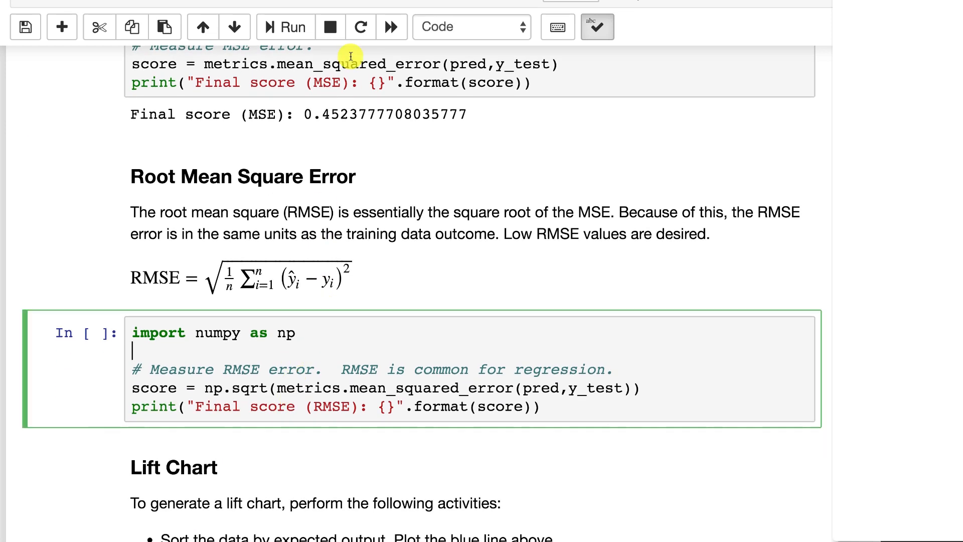
{"action": "left_click", "coordinate": [284, 27]}
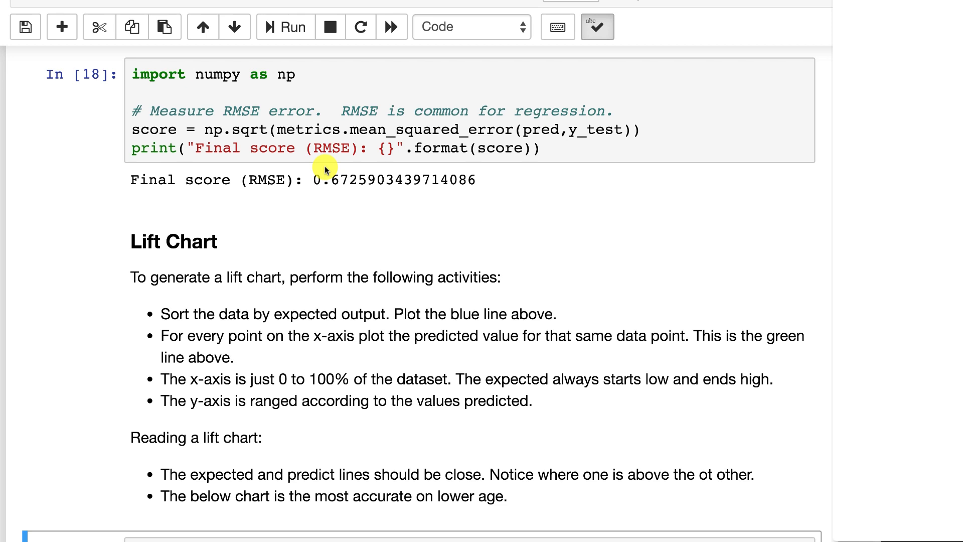
Step: Run the Lift Chart section's cell defining chart_regression for expected-versus-predicted plots
{"action": "scroll", "scroll_direction": "up", "scroll_amount": 3}
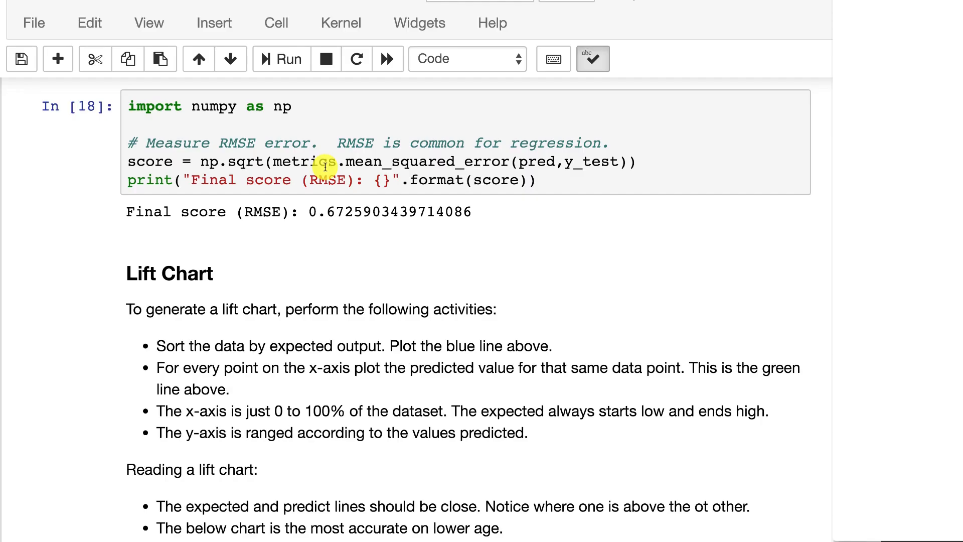
{"action": "scroll", "scroll_direction": "down", "scroll_amount": 3}
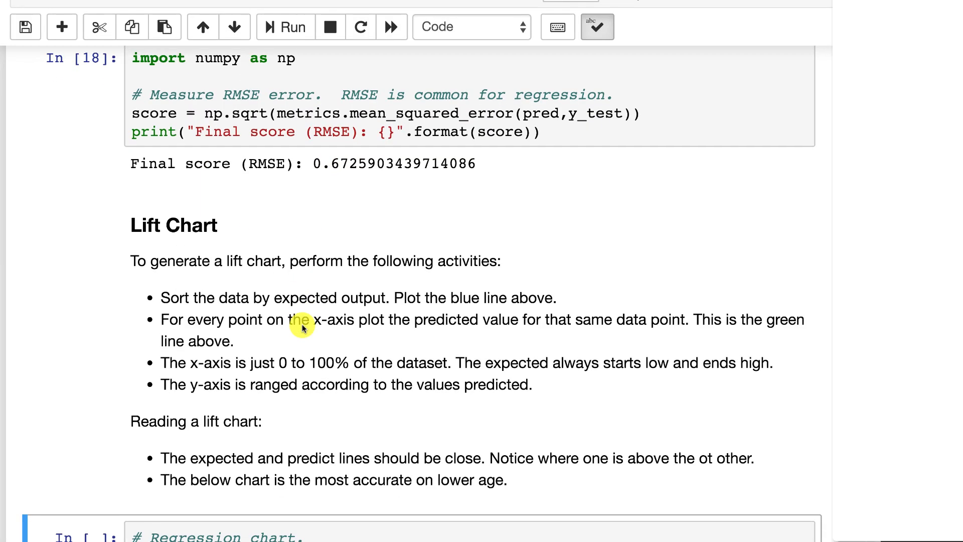
{"action": "scroll", "scroll_direction": "down", "scroll_amount": 3}
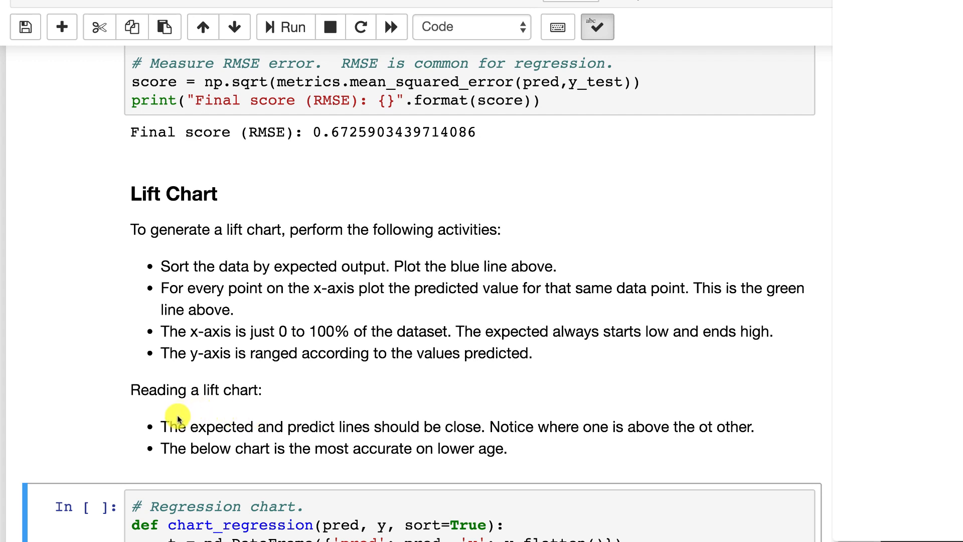
{"action": "mouse_move", "coordinate": [510, 424]}
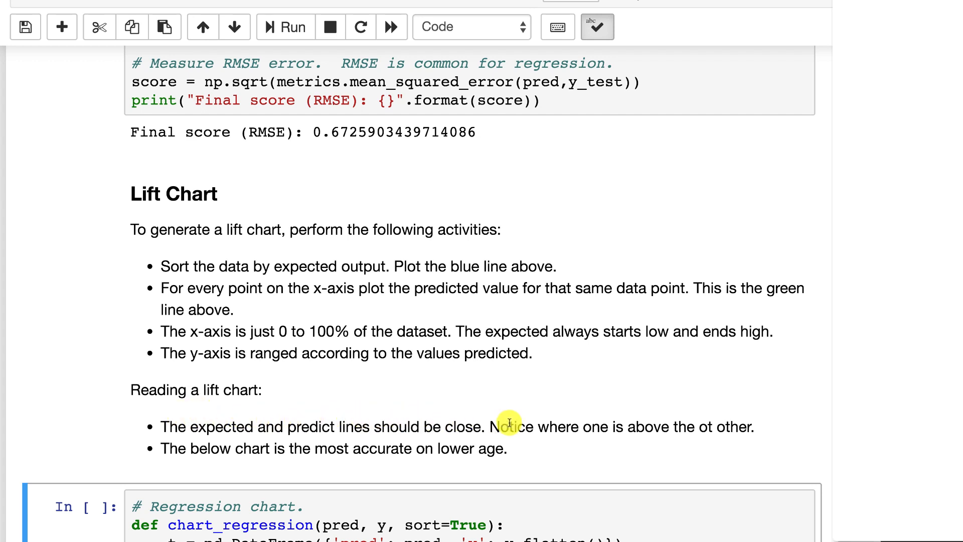
{"action": "mouse_move", "coordinate": [559, 442]}
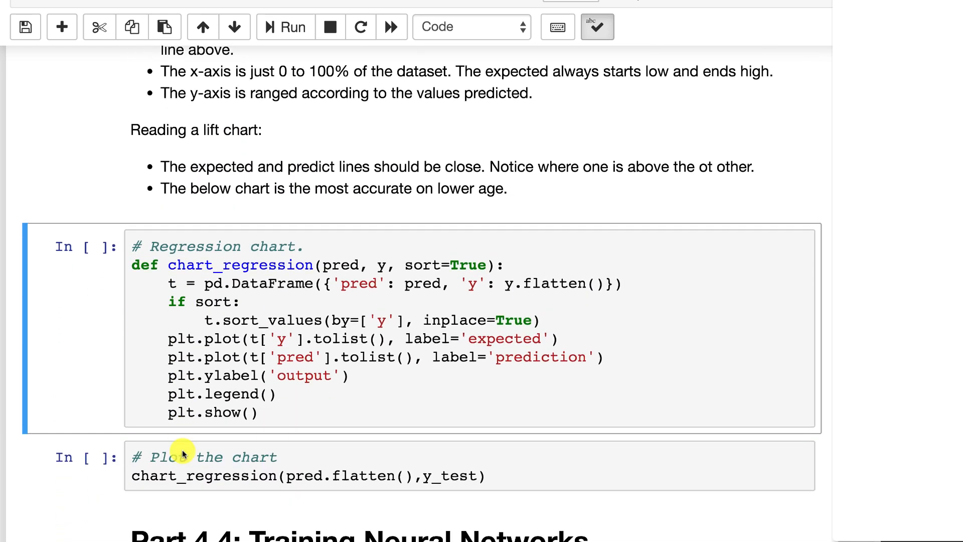
{"action": "scroll", "scroll_direction": "down", "scroll_amount": 3}
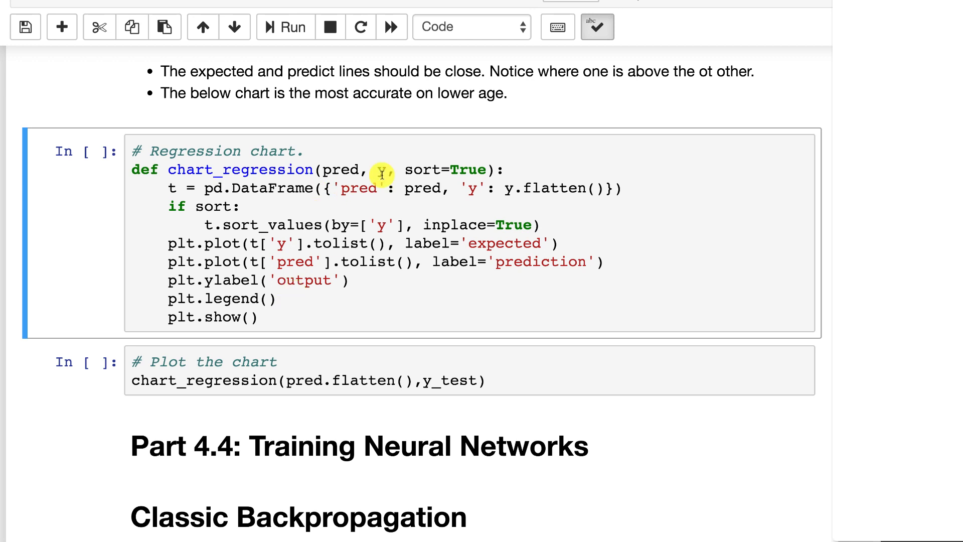
{"action": "mouse_move", "coordinate": [339, 199]}
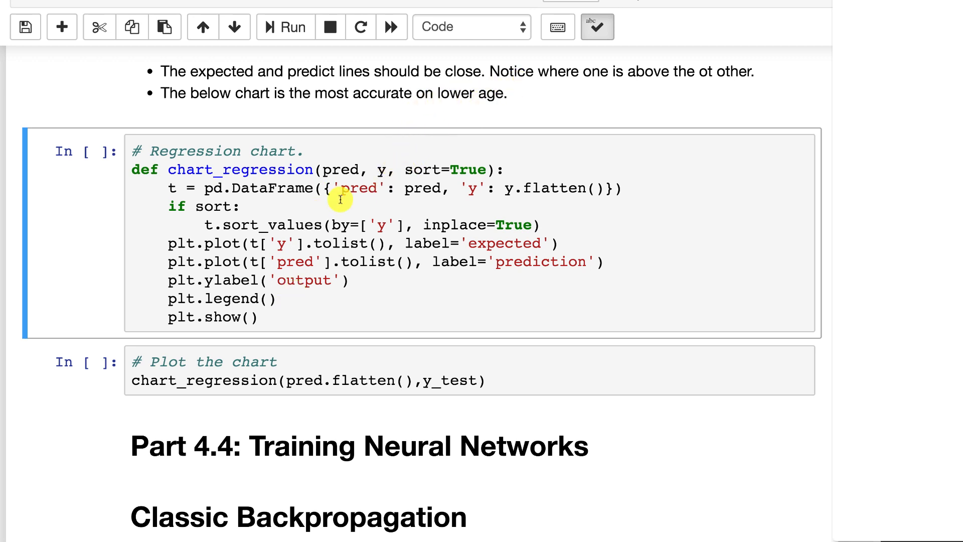
{"action": "left_click", "coordinate": [286, 26]}
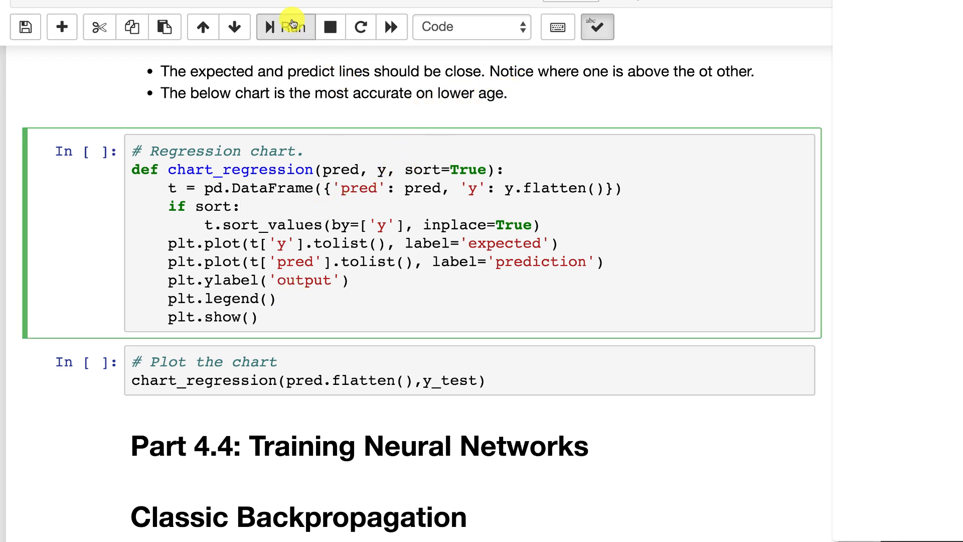
{"action": "left_click", "coordinate": [285, 26]}
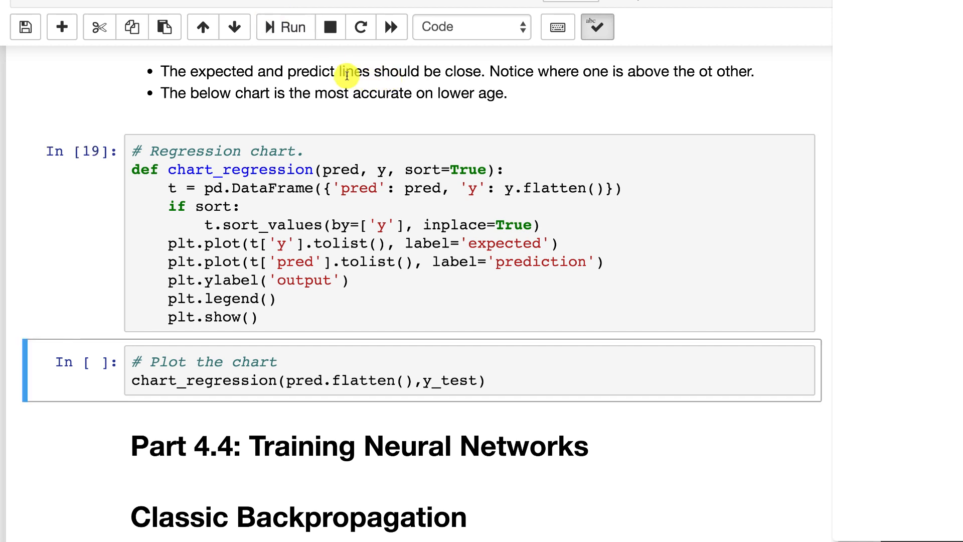
Step: Run chart_regression(pred.flatten(), y_test) to draw the expected-versus-prediction lift chart
{"action": "left_click", "coordinate": [285, 27]}
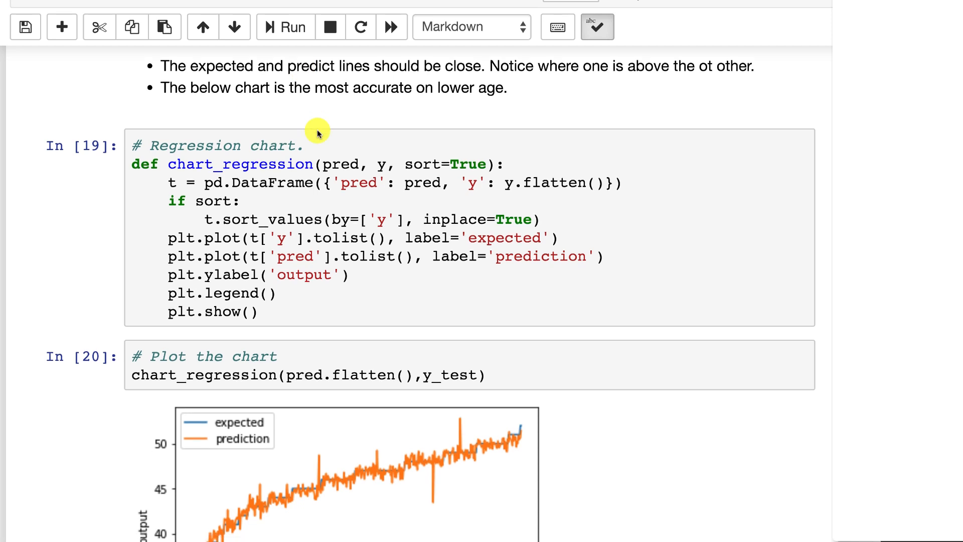
{"action": "scroll", "scroll_direction": "down", "scroll_amount": 3}
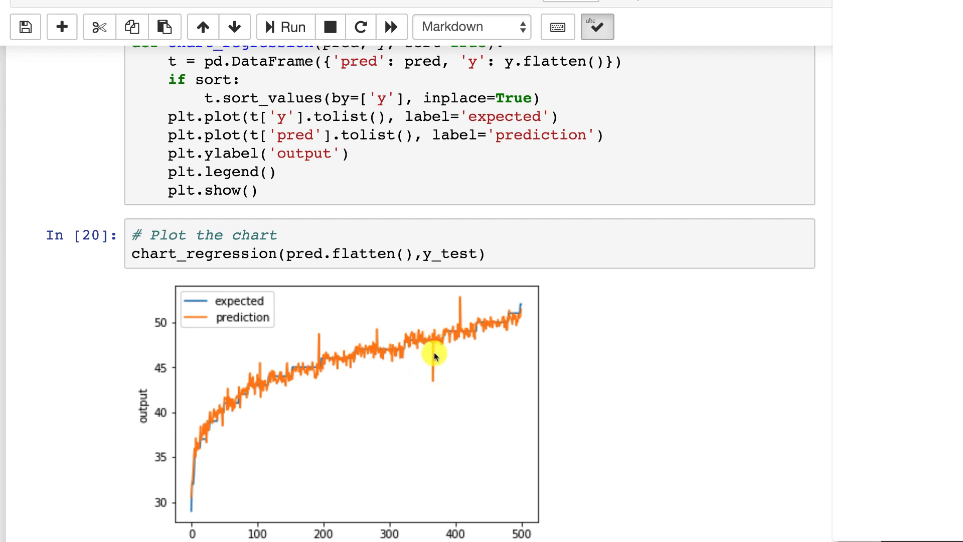
{"action": "mouse_move", "coordinate": [387, 344]}
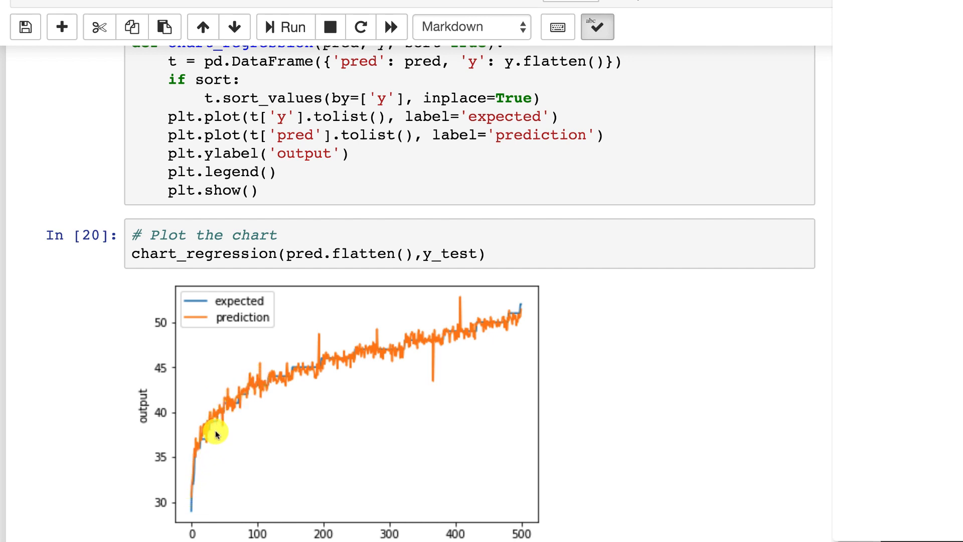
{"action": "mouse_move", "coordinate": [300, 367]}
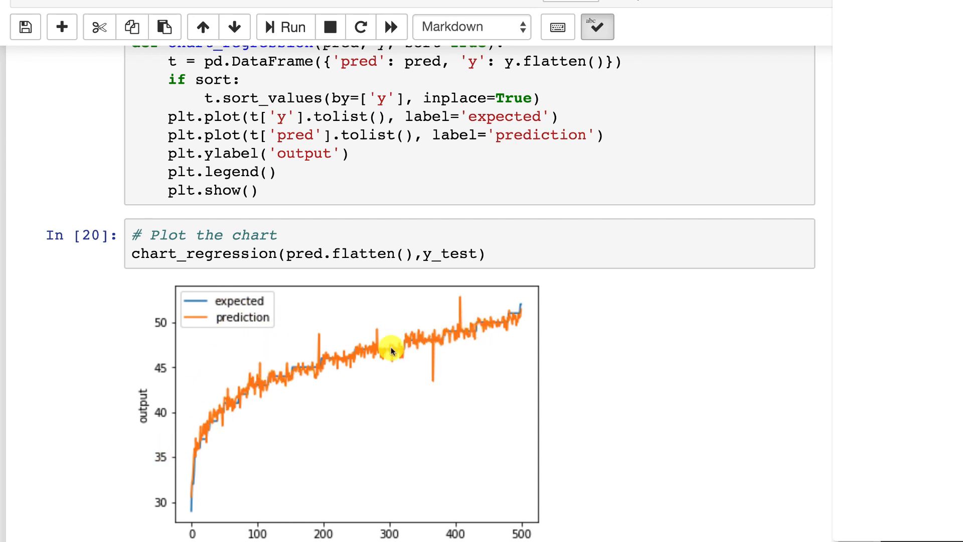
{"action": "mouse_move", "coordinate": [439, 337]}
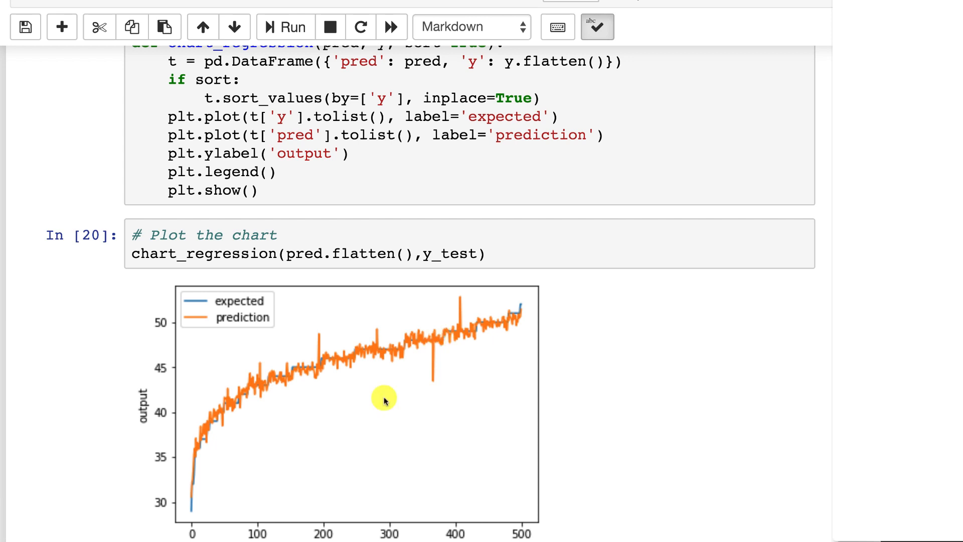
{"action": "mouse_move", "coordinate": [206, 533]}
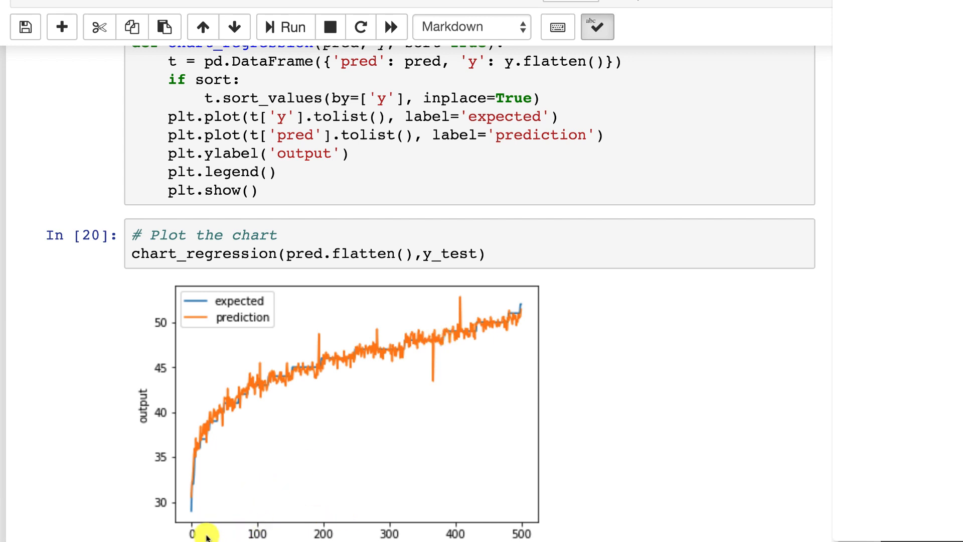
{"action": "mouse_move", "coordinate": [546, 501]}
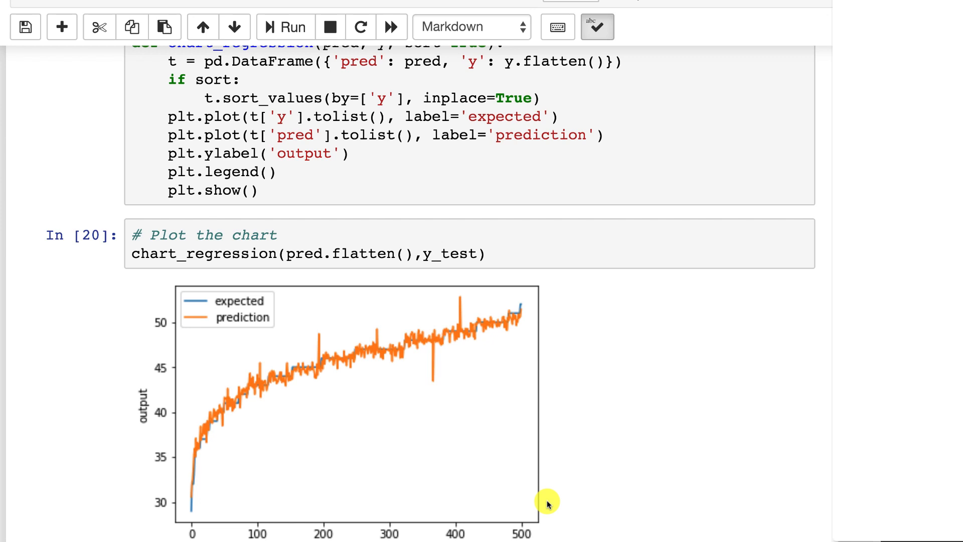
{"action": "scroll", "scroll_direction": "down", "scroll_amount": 3}
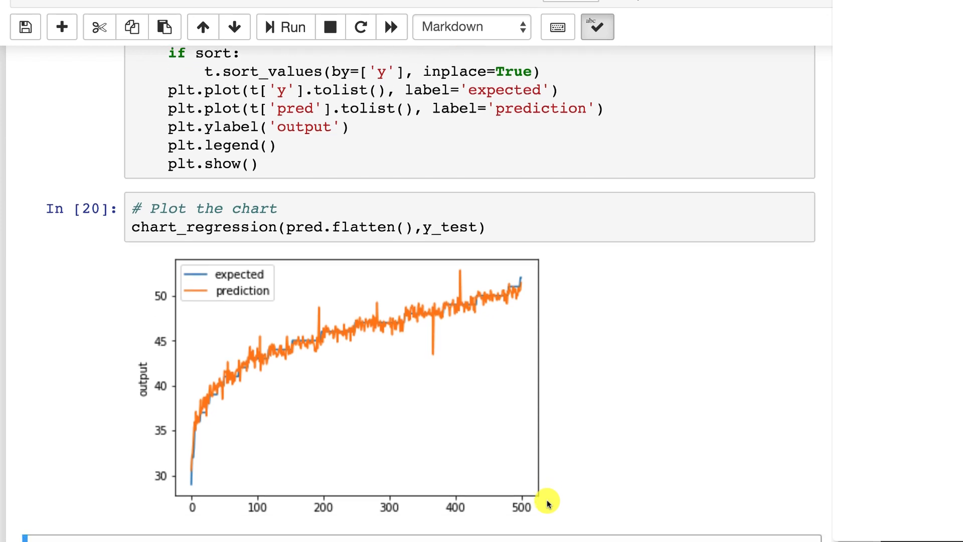